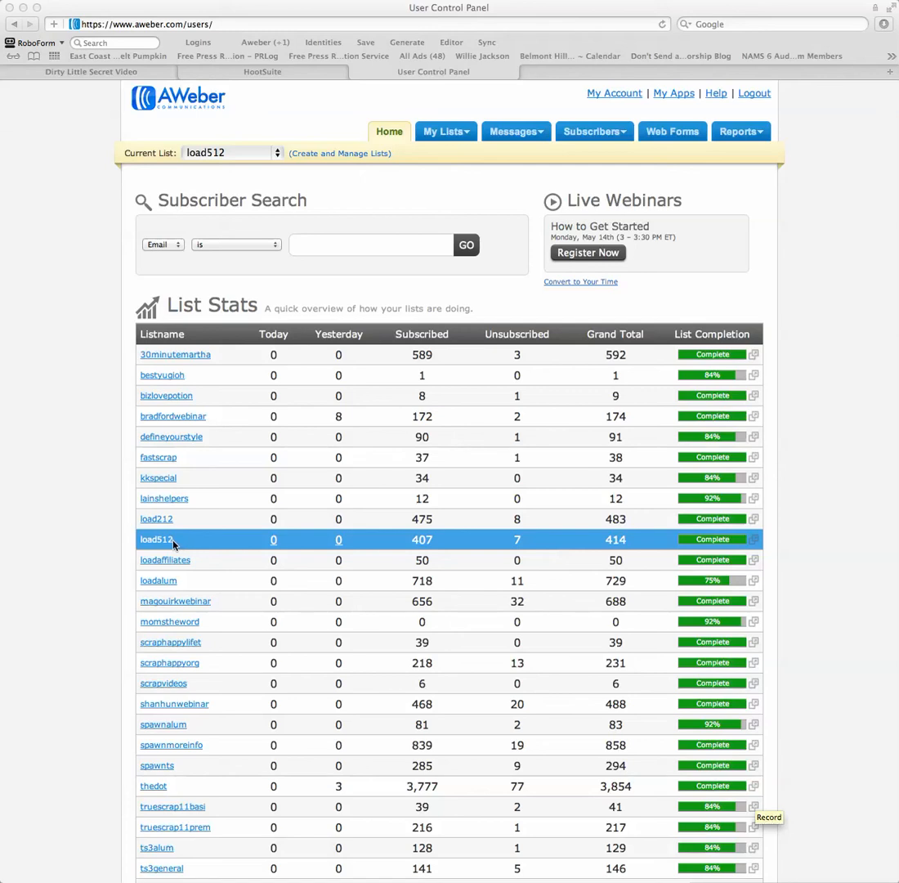
mouse_move(115, 557)
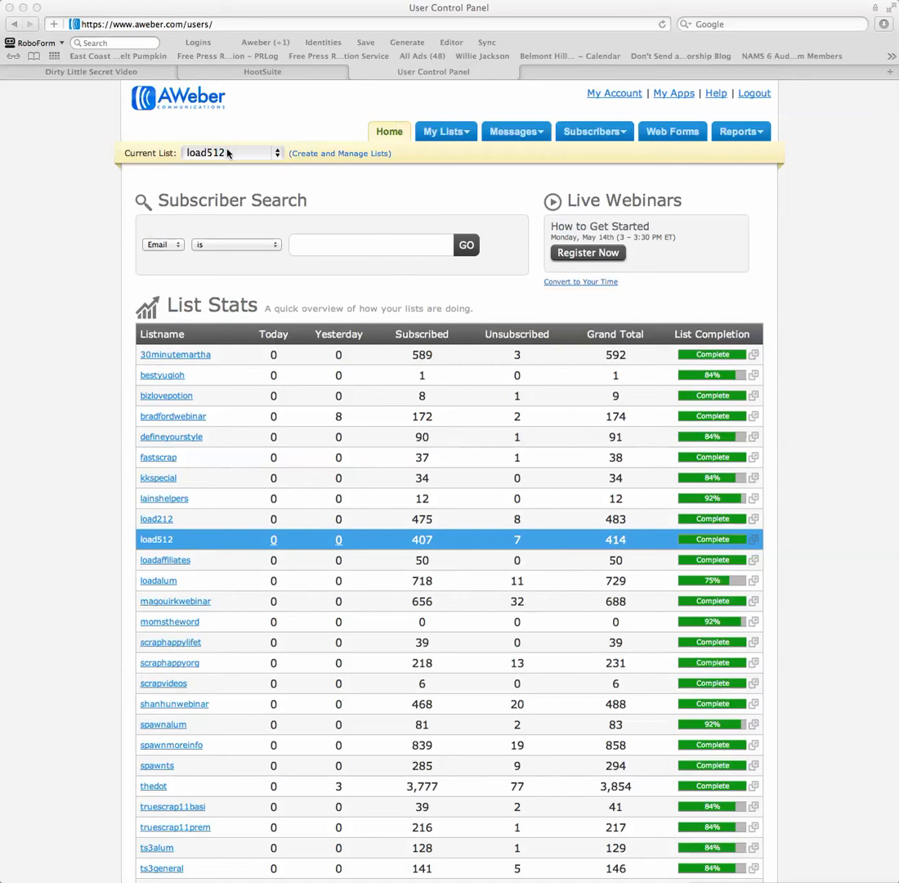
Make thedot the current list, then bring up the My Lists menu.
click(232, 152)
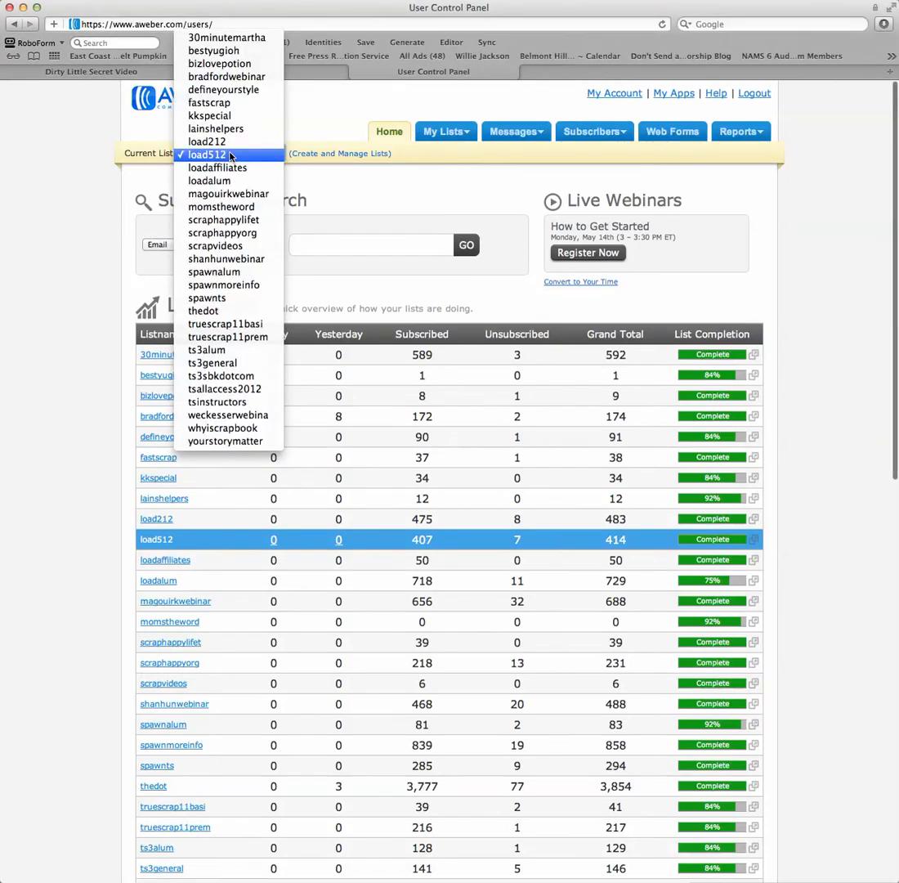
mouse_move(202, 310)
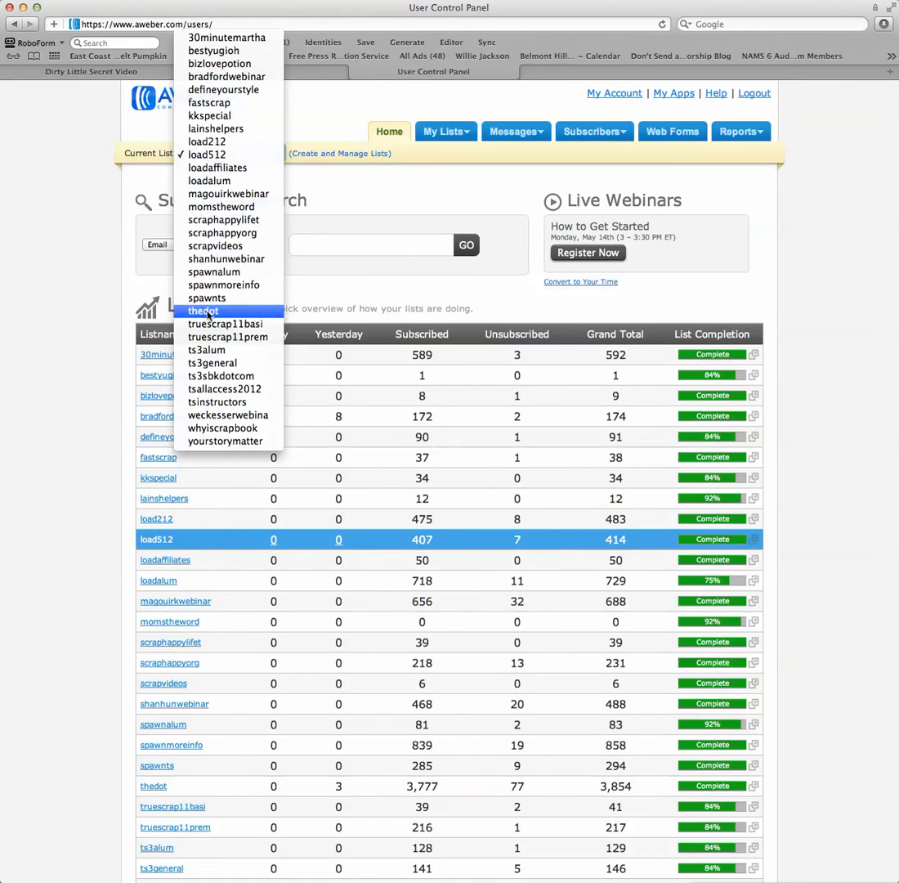
click(203, 311)
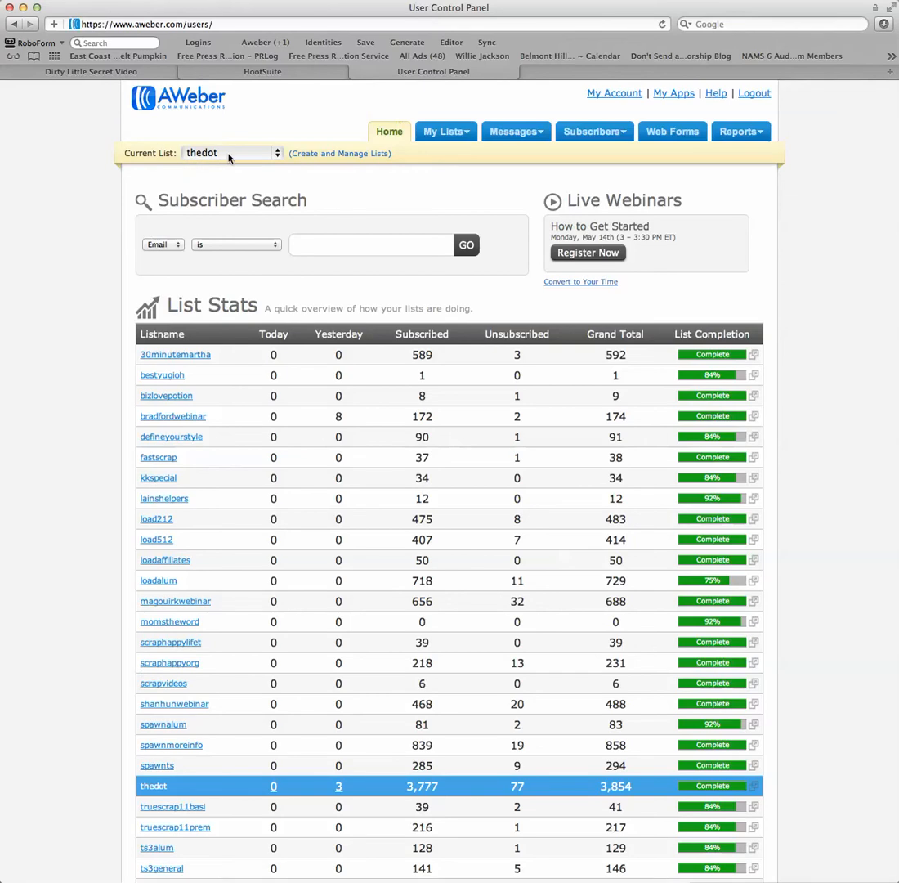
click(444, 131)
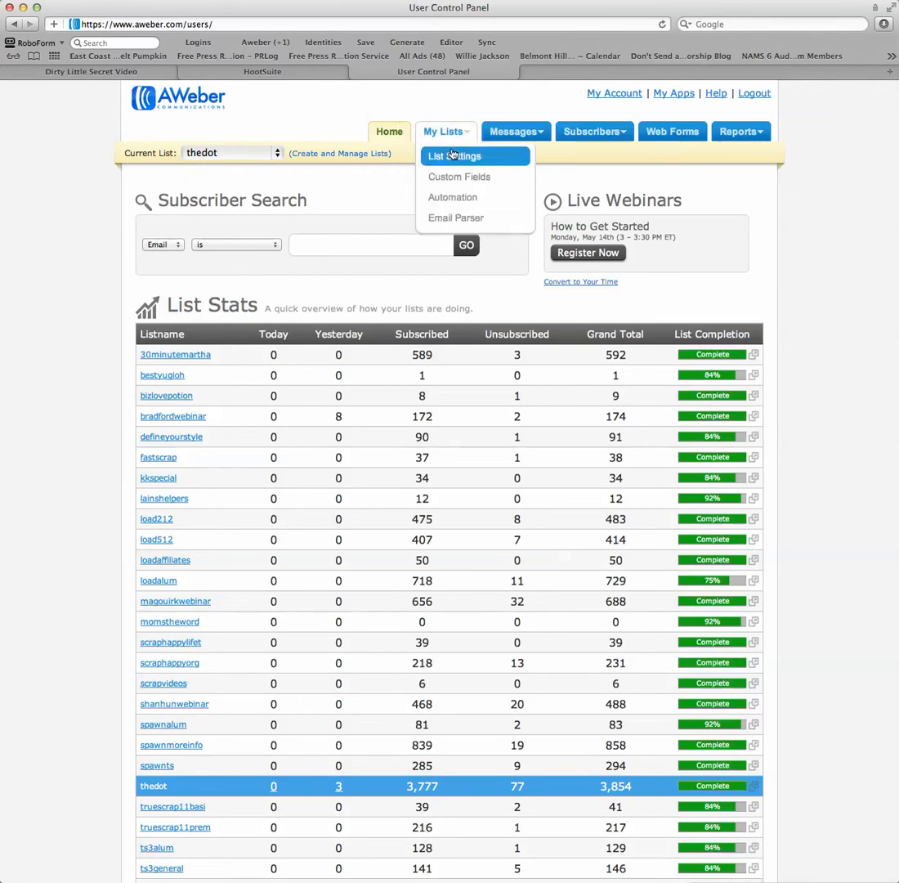
Go to the Automation Rules page for thedot.
click(451, 196)
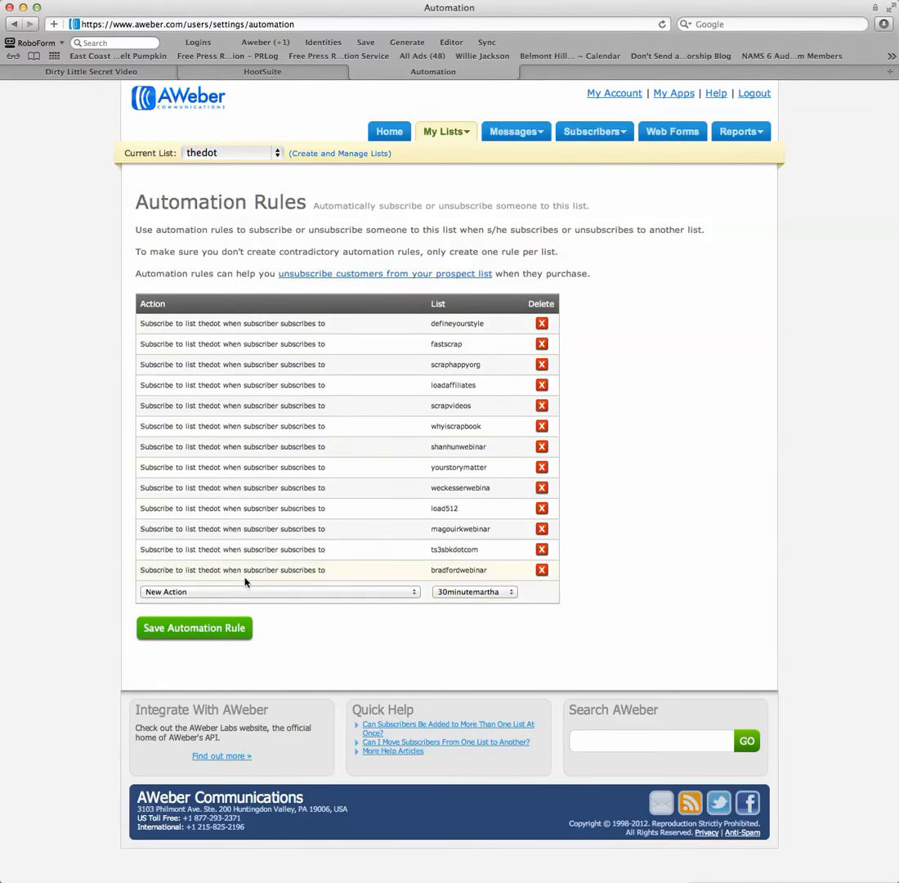
mouse_move(296, 569)
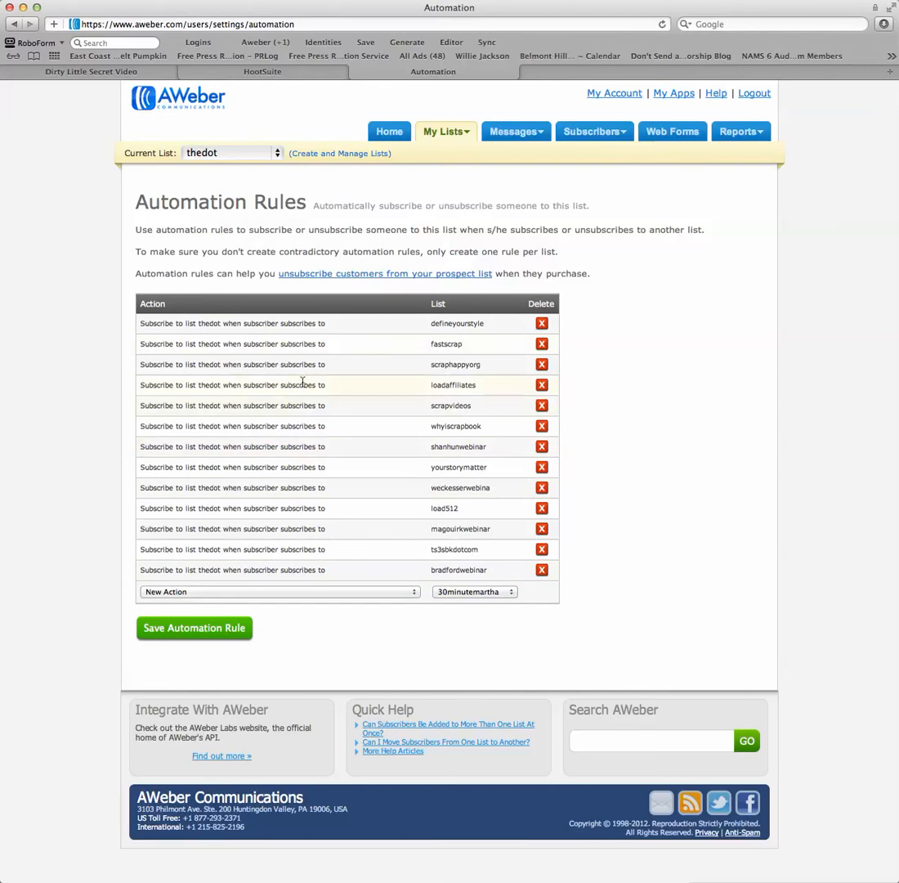
mouse_move(104, 441)
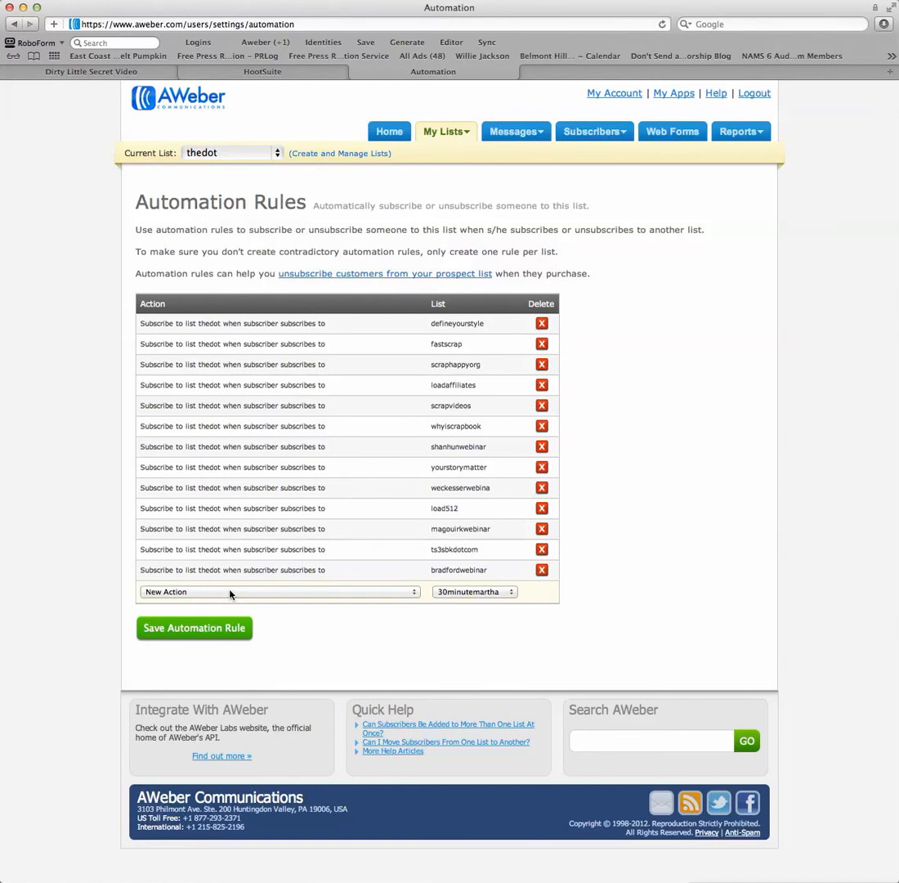
Set the new rule's action to 'Subscribe to list thedot when lead subscribes to'.
click(278, 591)
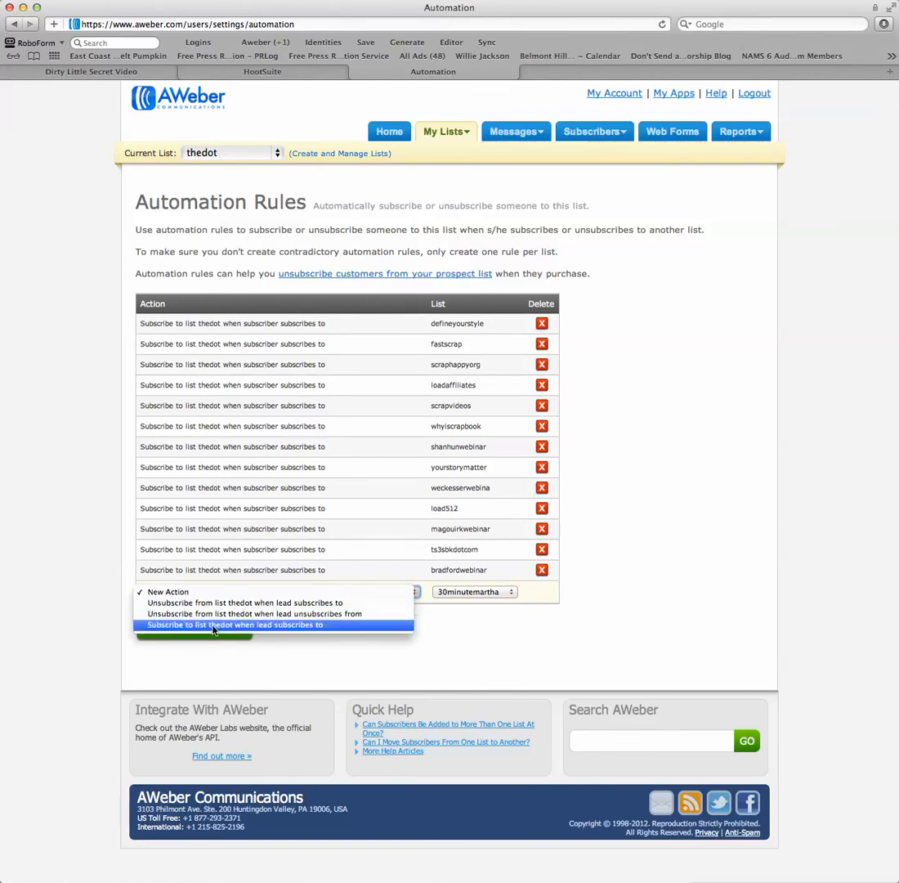
mouse_move(300, 631)
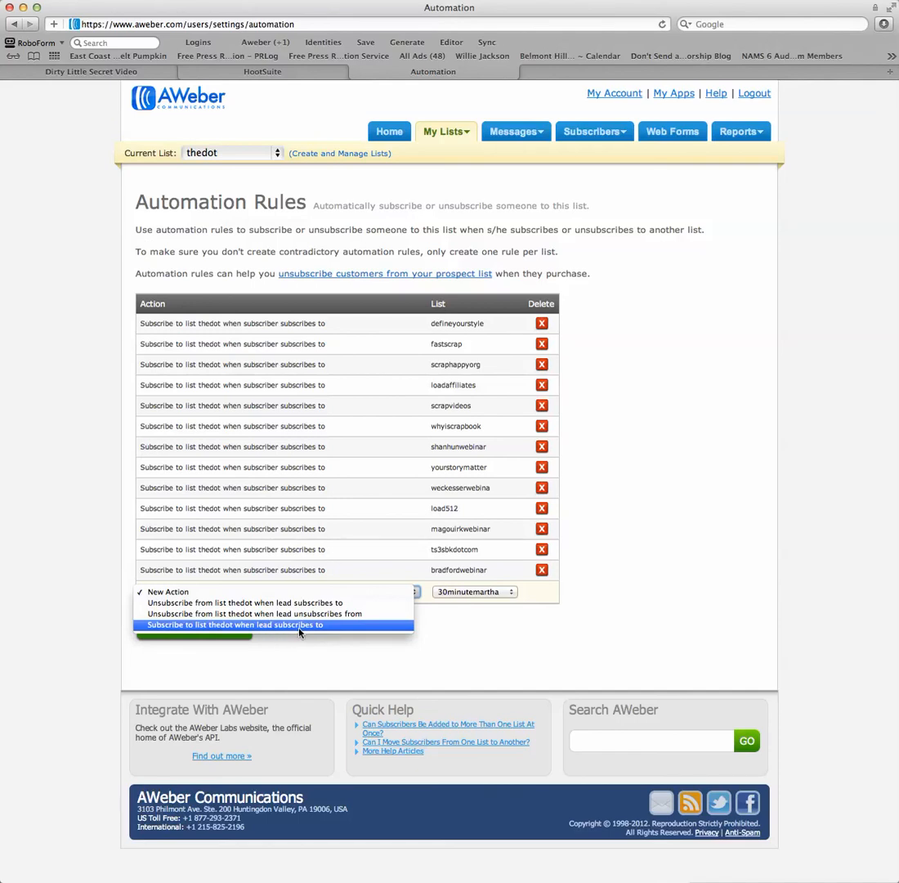
click(237, 624)
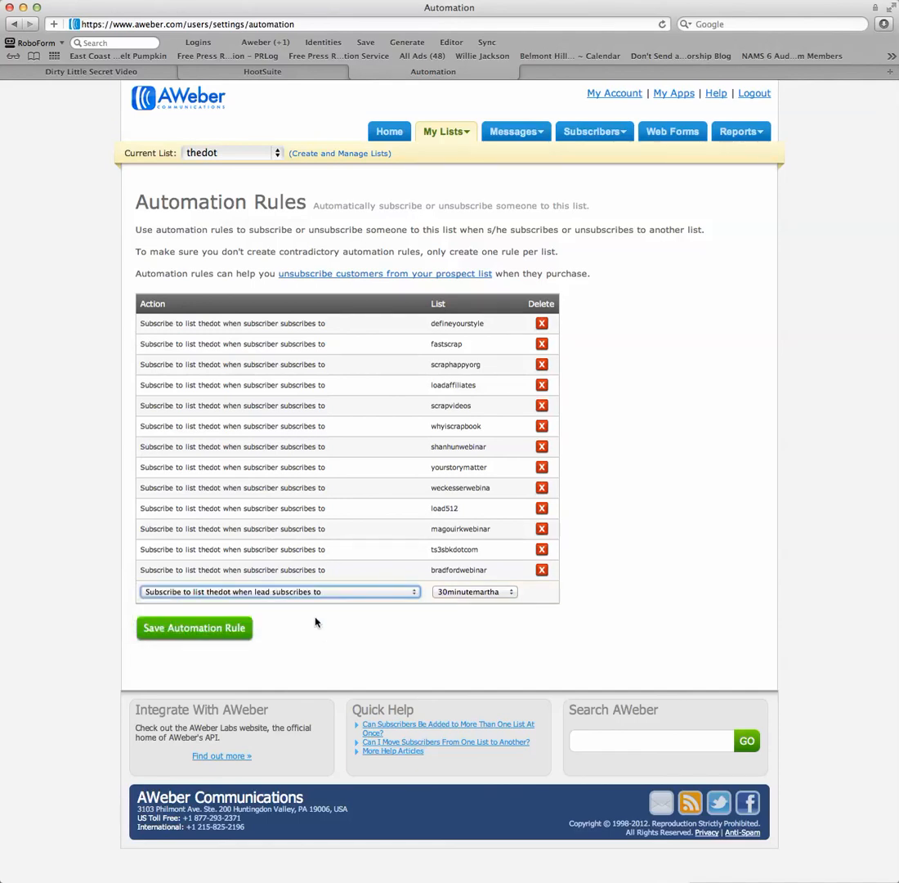
Choose magourikwebinar as the list that triggers the new rule.
click(475, 591)
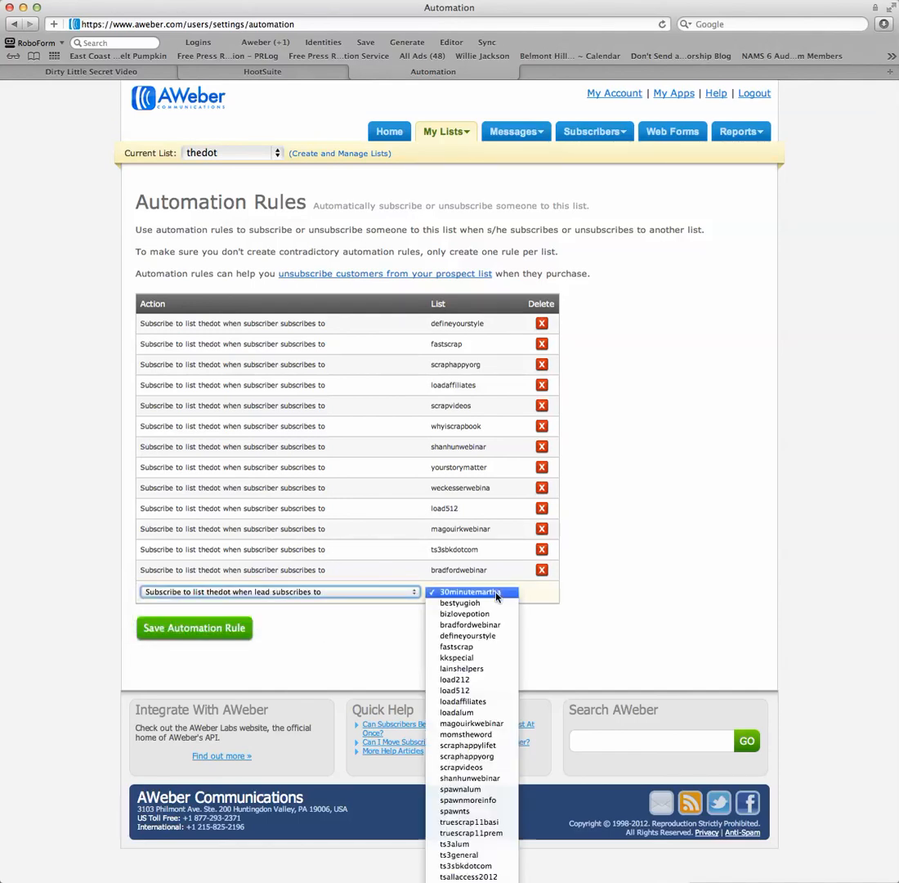
mouse_move(484, 658)
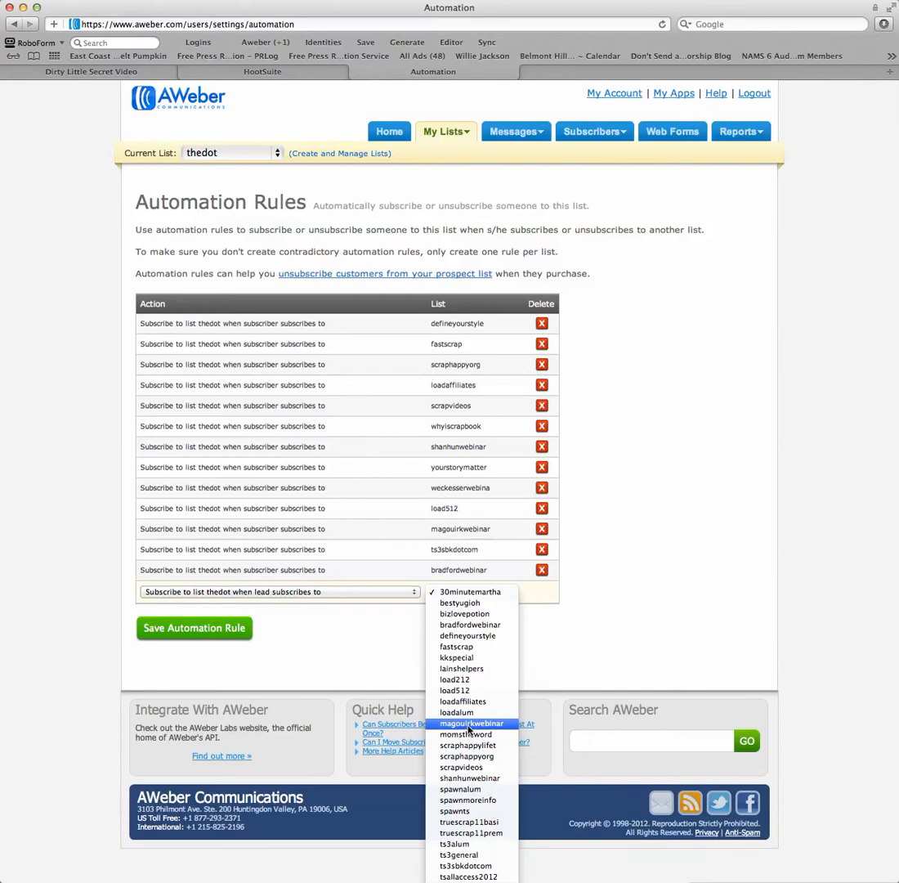
click(471, 722)
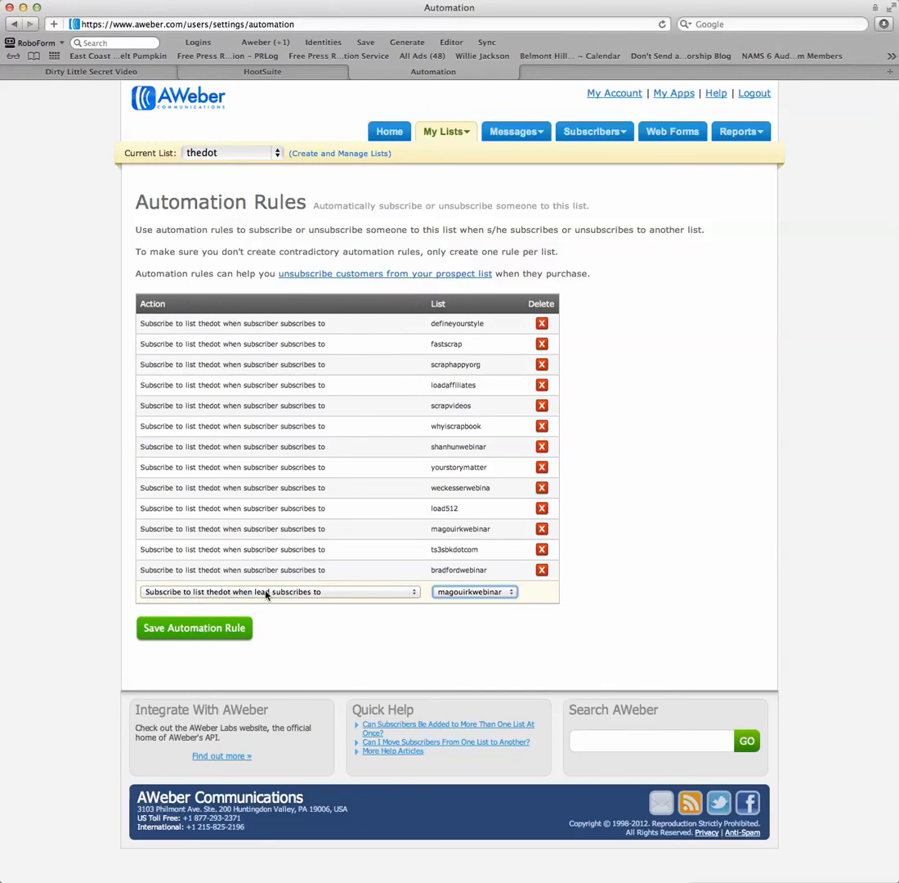